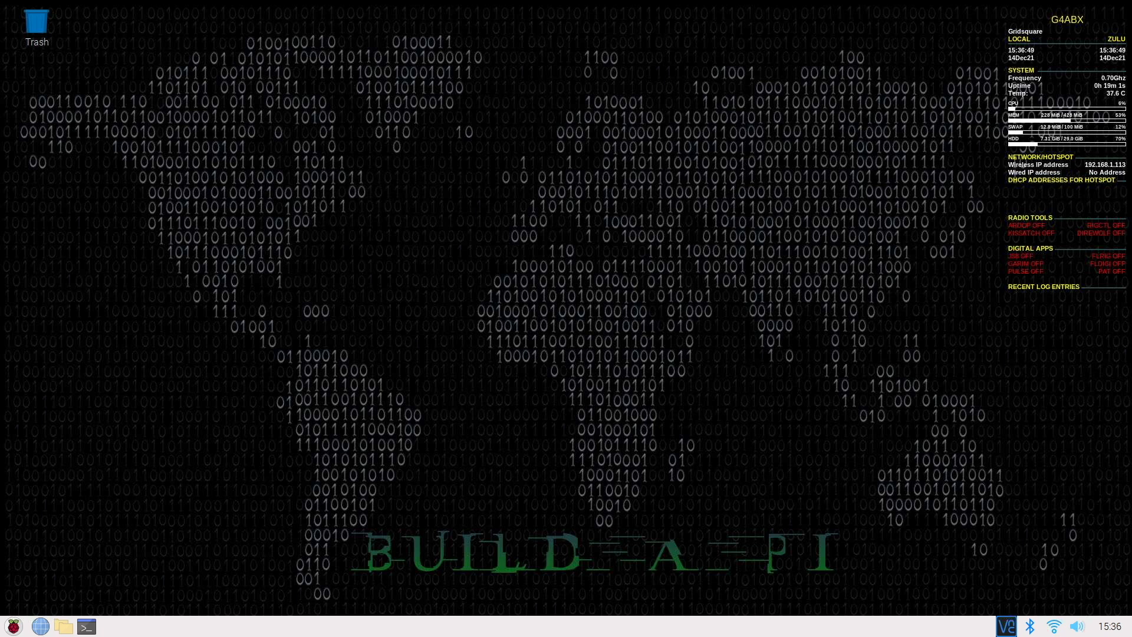
Keep the headless resolution at 1920x1080 in the display settings and close the window
click(11, 626)
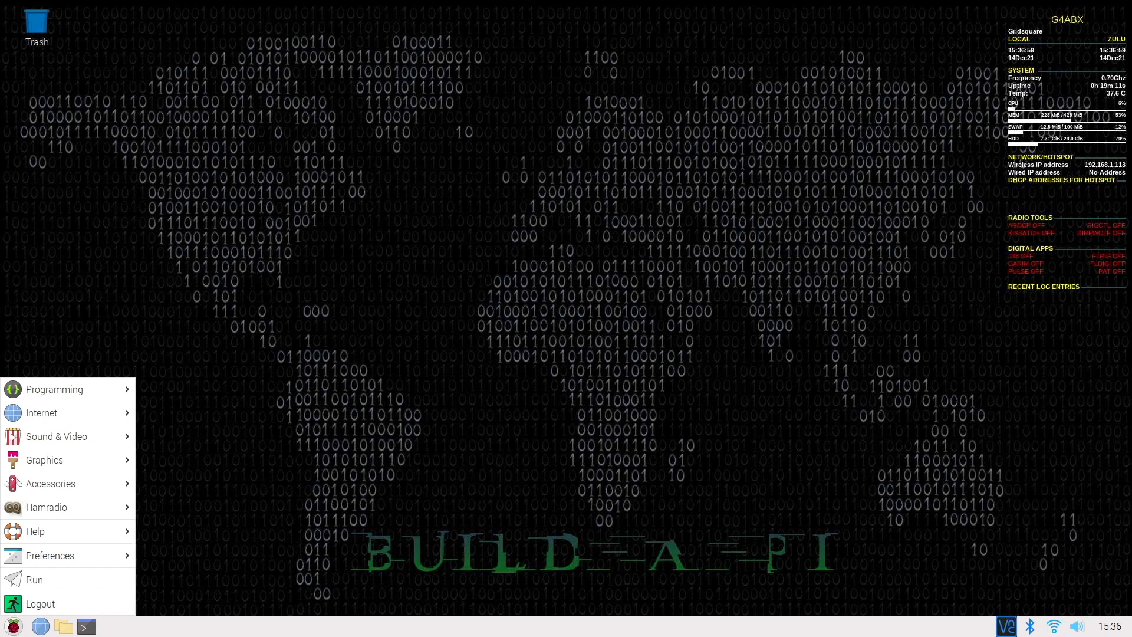
click(50, 555)
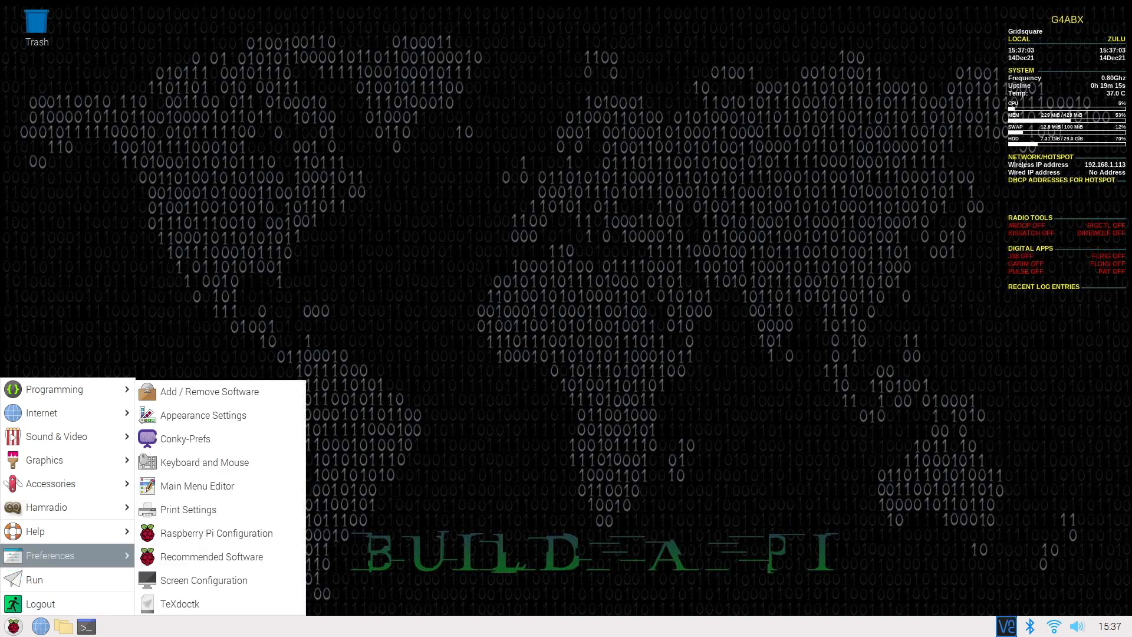
mouse_move(215, 533)
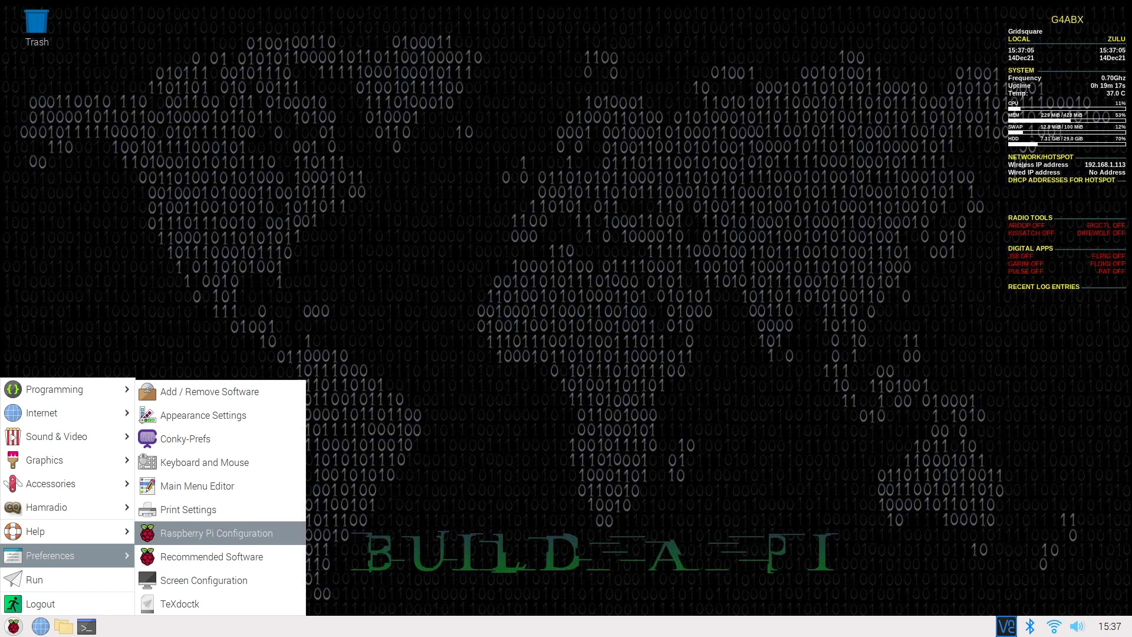
mouse_move(213, 533)
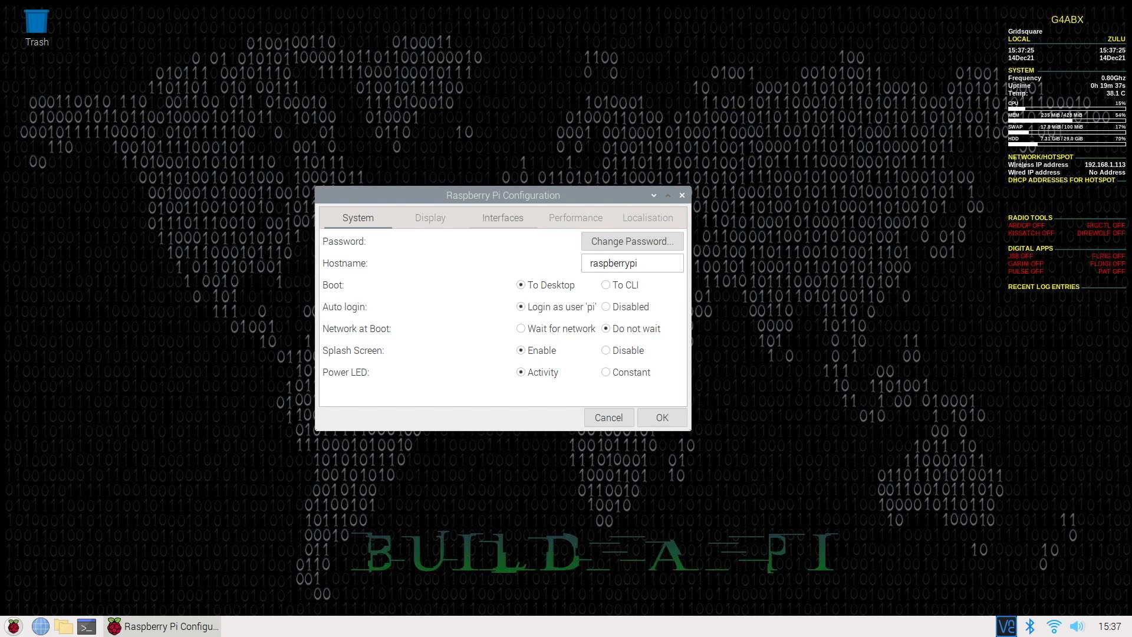
click(429, 217)
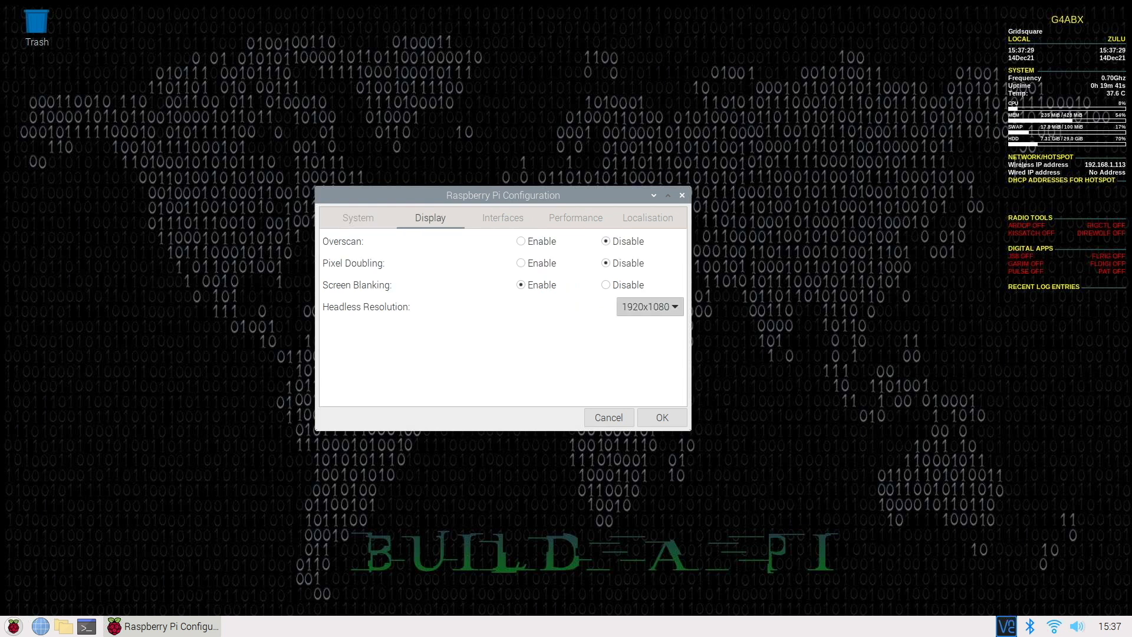
click(647, 306)
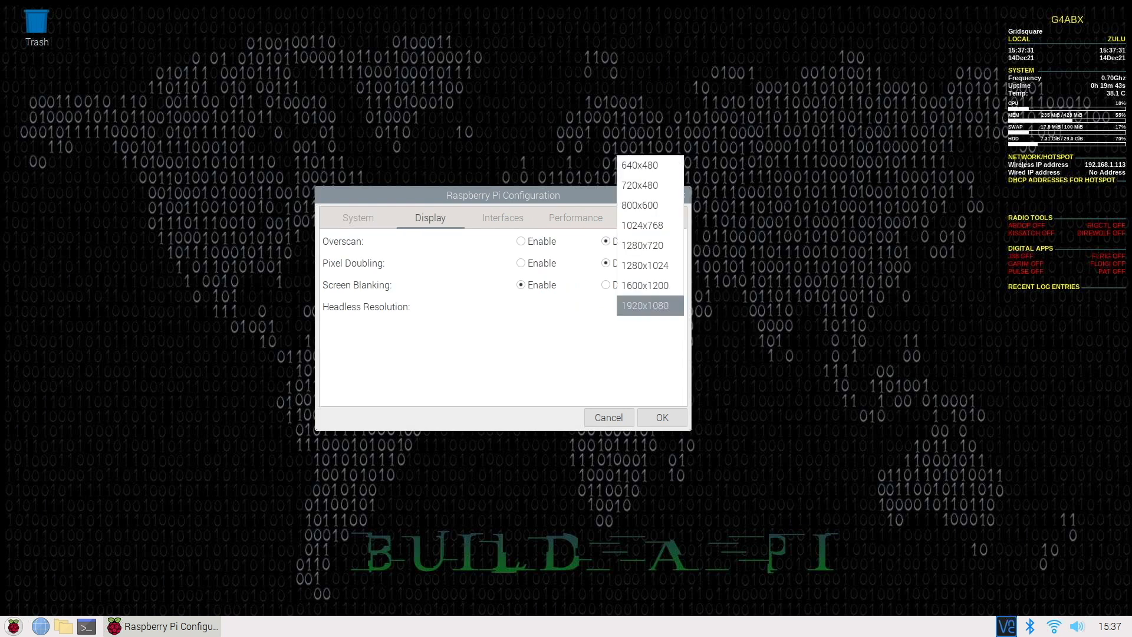
click(649, 305)
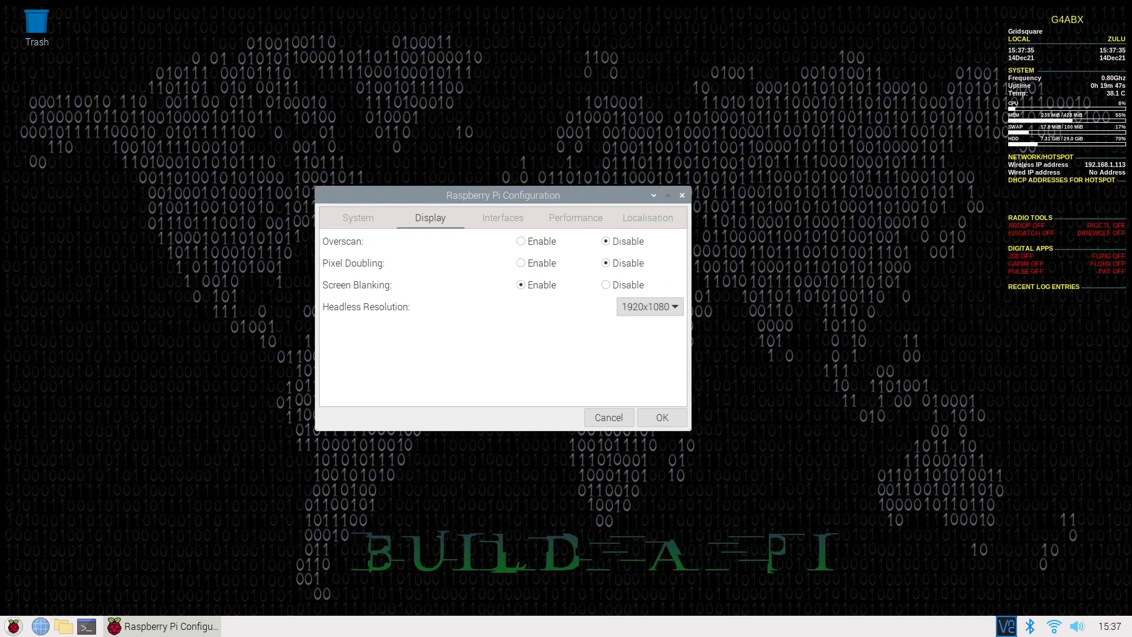
click(659, 417)
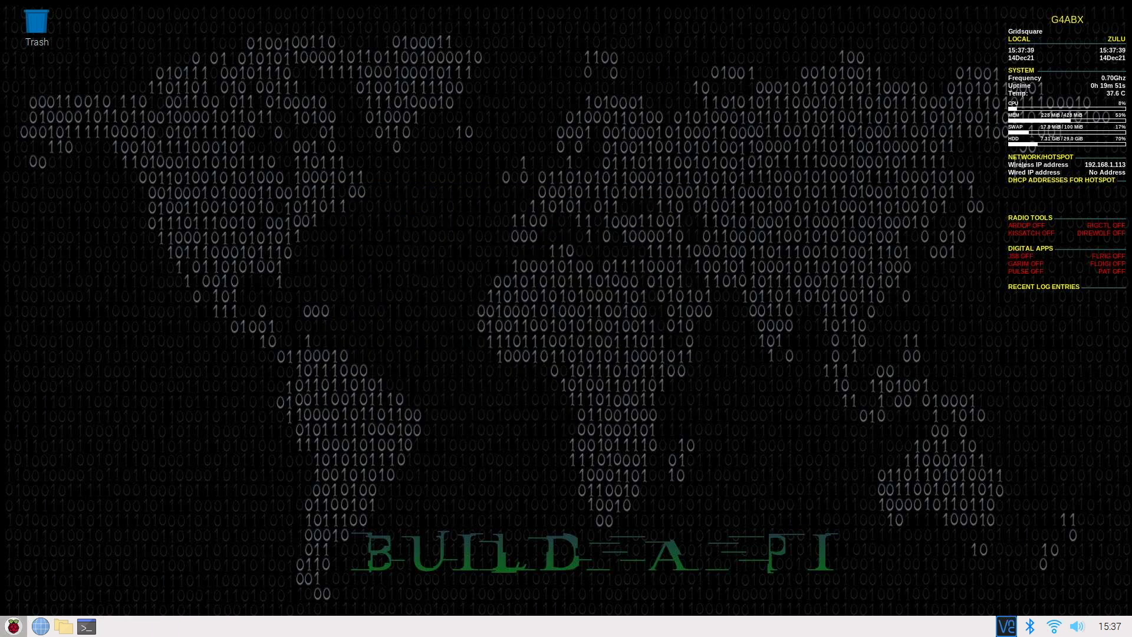
Launch flrig for IC-705 rig control at 7074.080, then start JS8Call
click(12, 626)
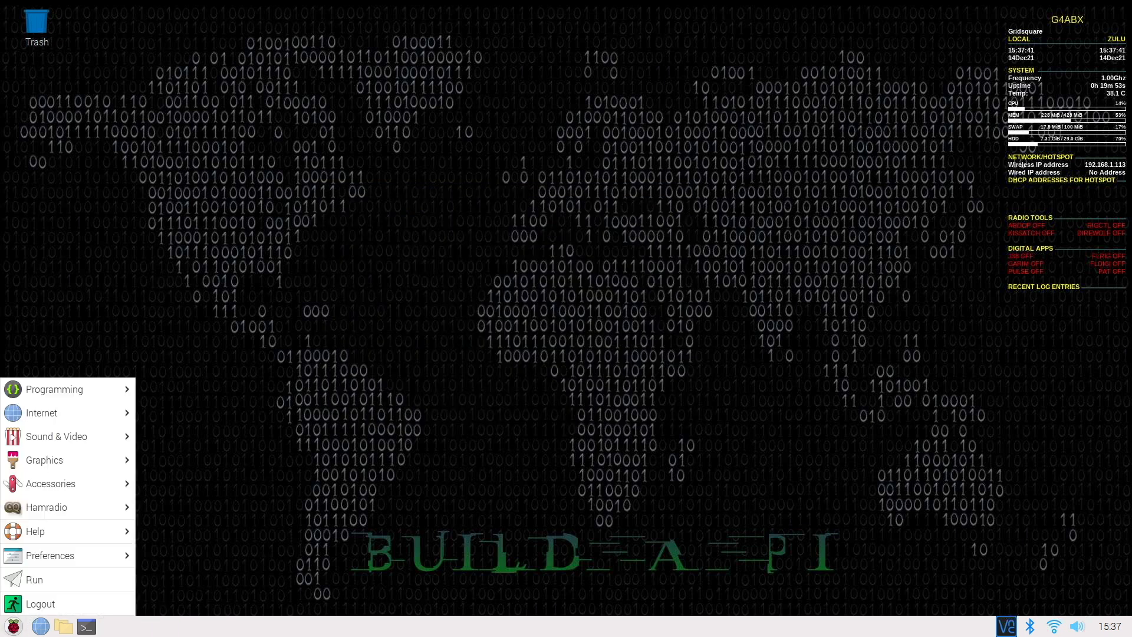
click(46, 507)
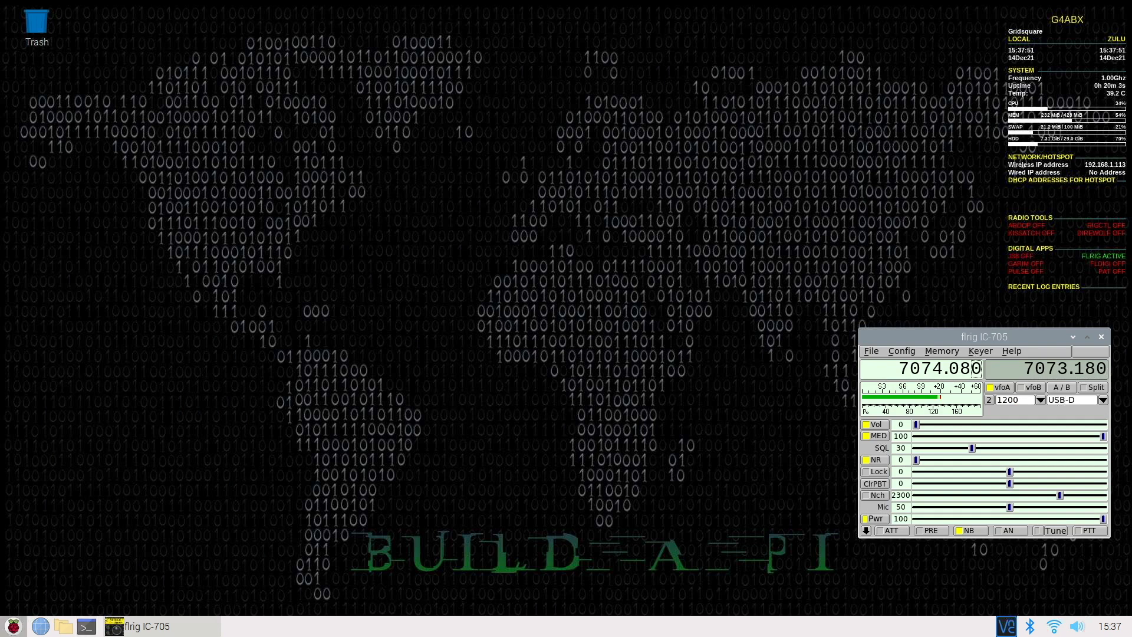
click(11, 626)
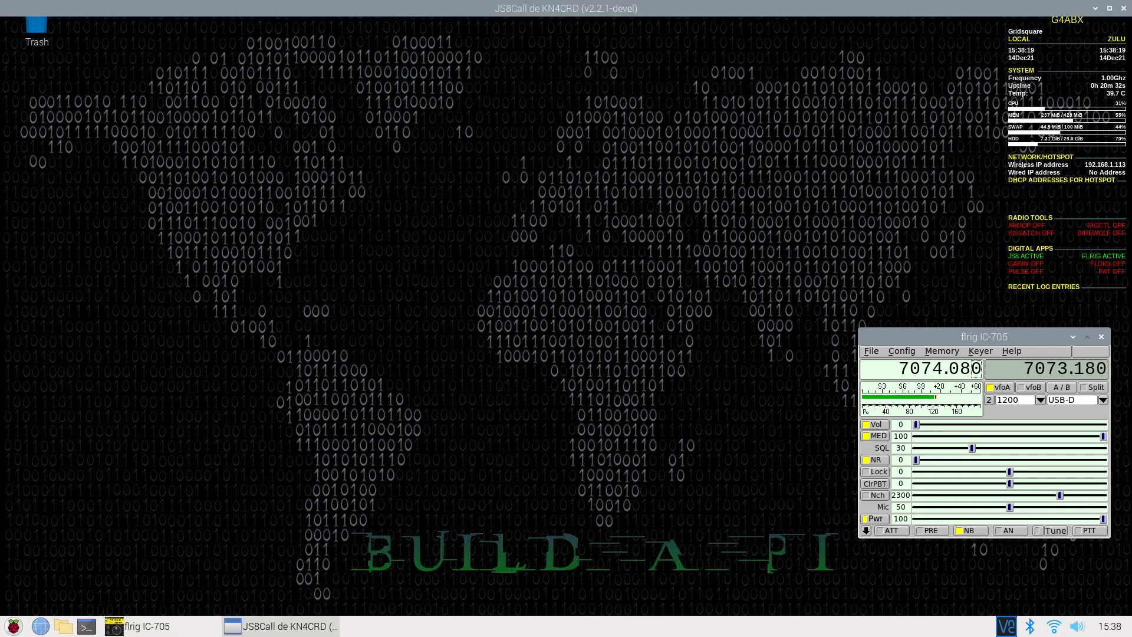
Bring up JS8Call and pick 40m: 7.078 000 MHz from the band frequency list
click(278, 625)
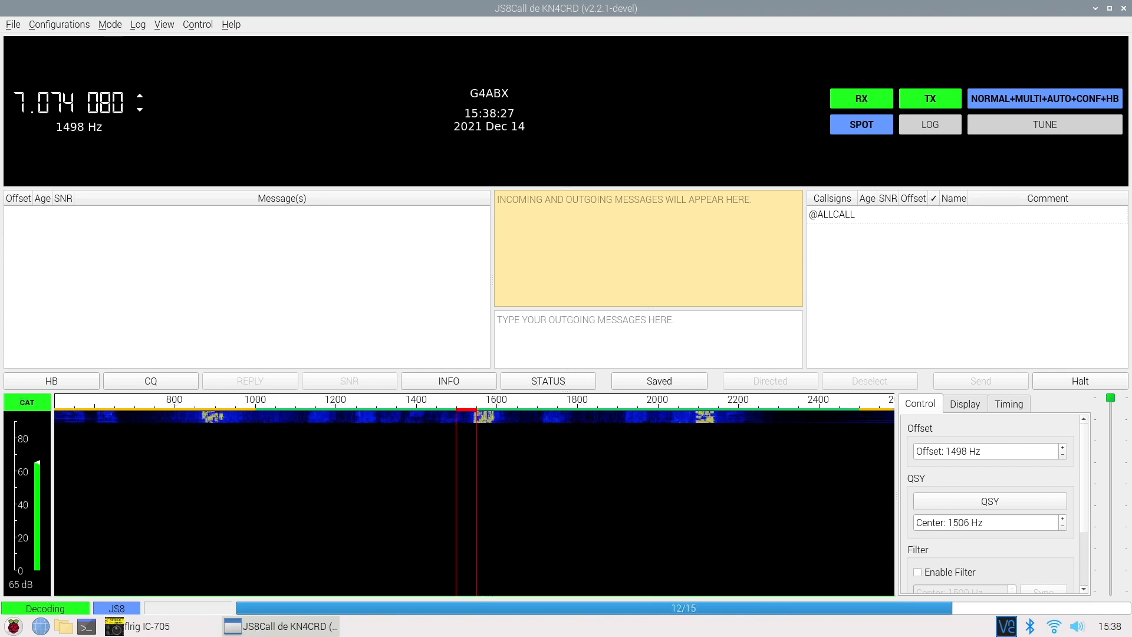
click(141, 96)
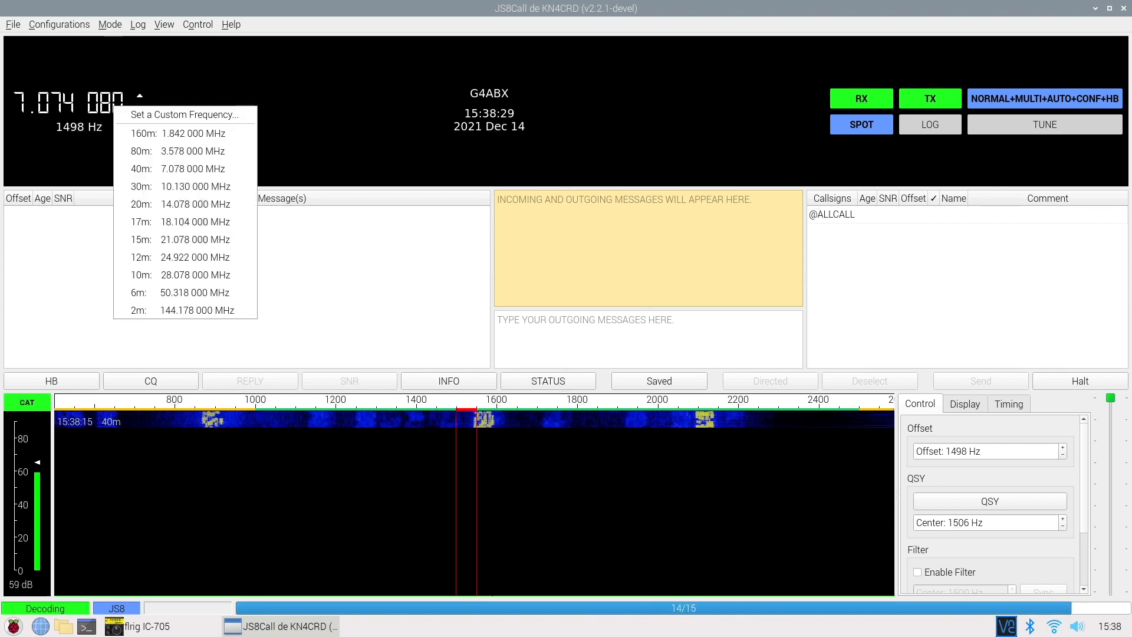
mouse_move(185, 168)
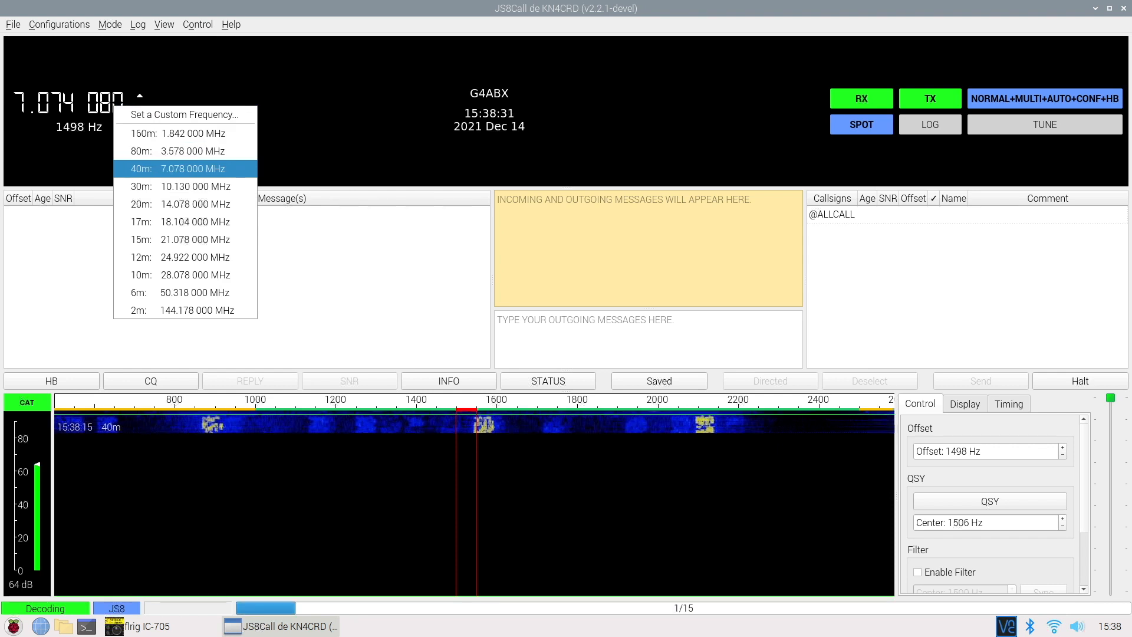
click(185, 168)
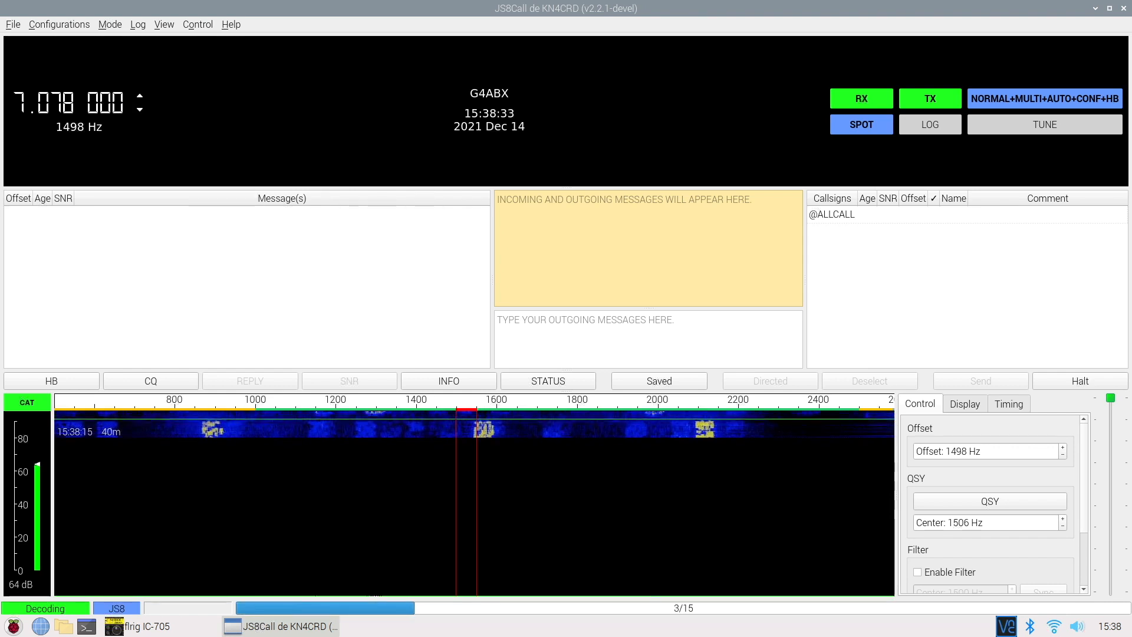
mouse_move(382, 415)
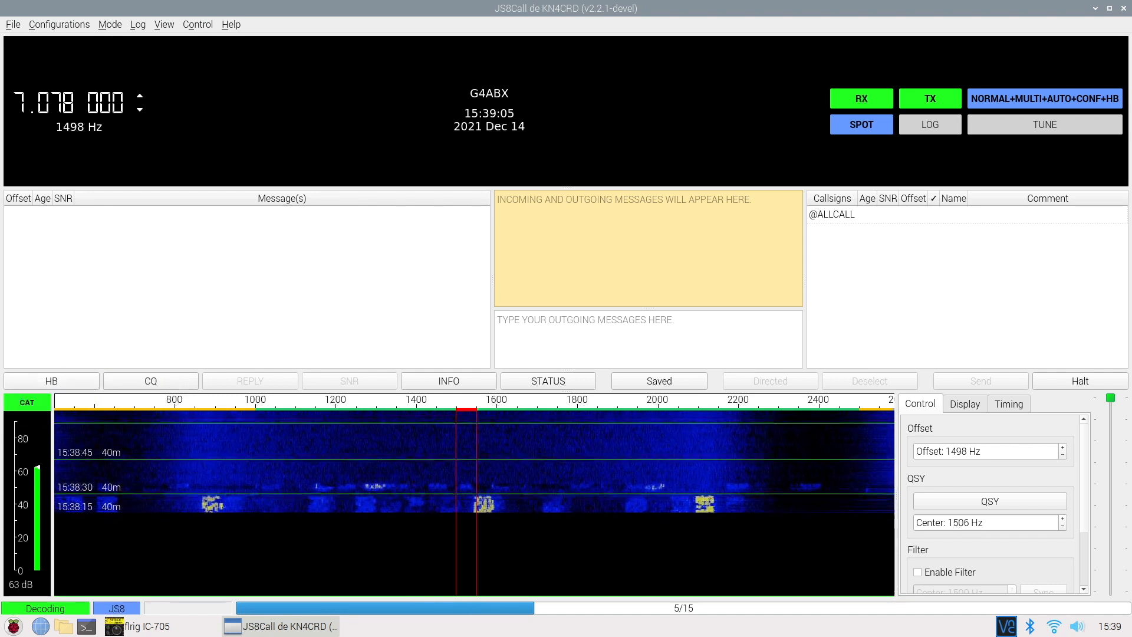
mouse_move(51, 380)
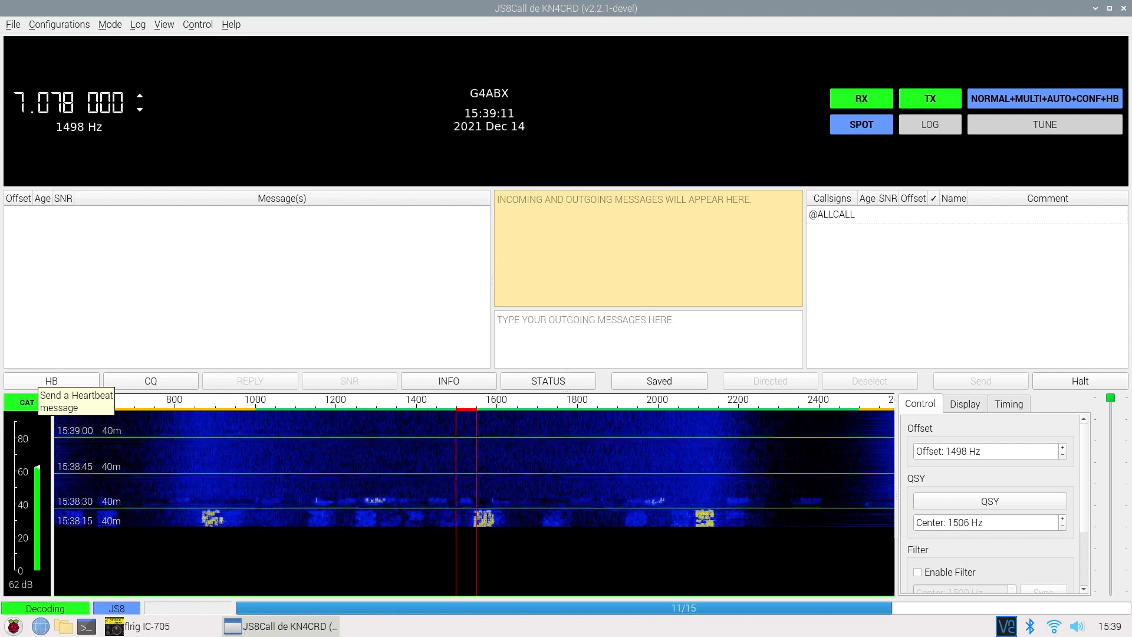
click(51, 380)
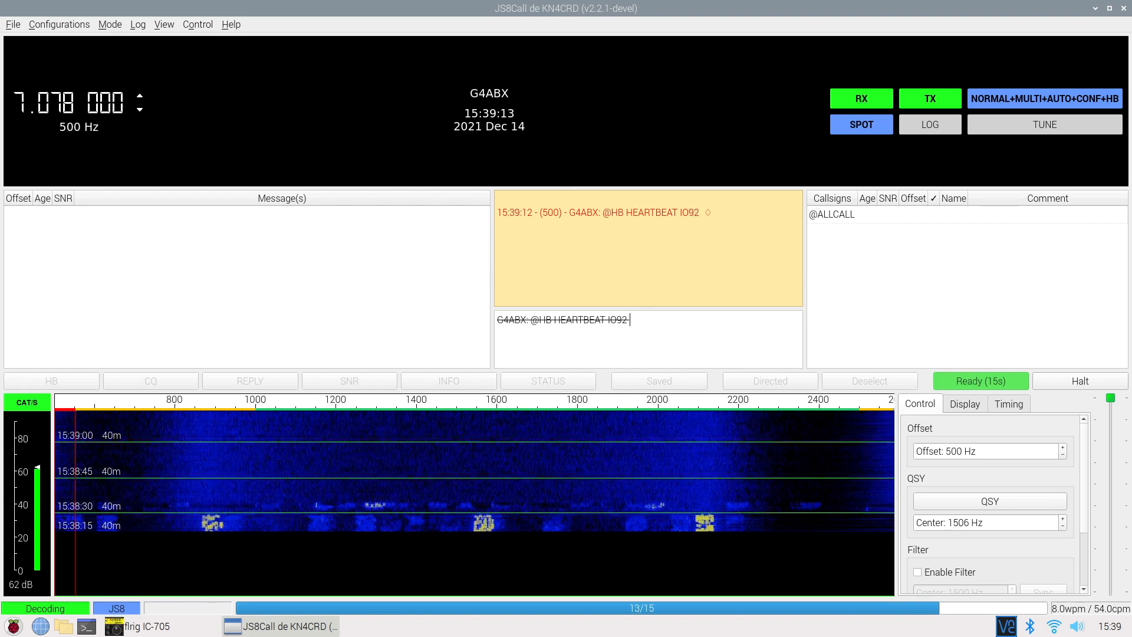
click(929, 99)
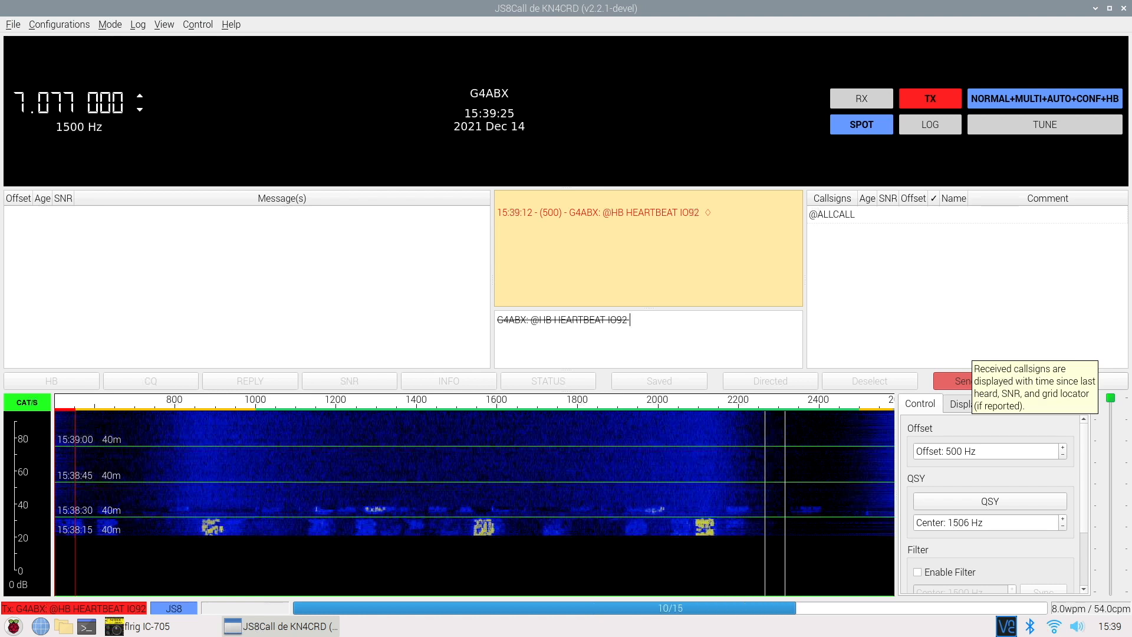
Minimise JS8Call to show flrig at 7078.000 and open a terminal
click(976, 380)
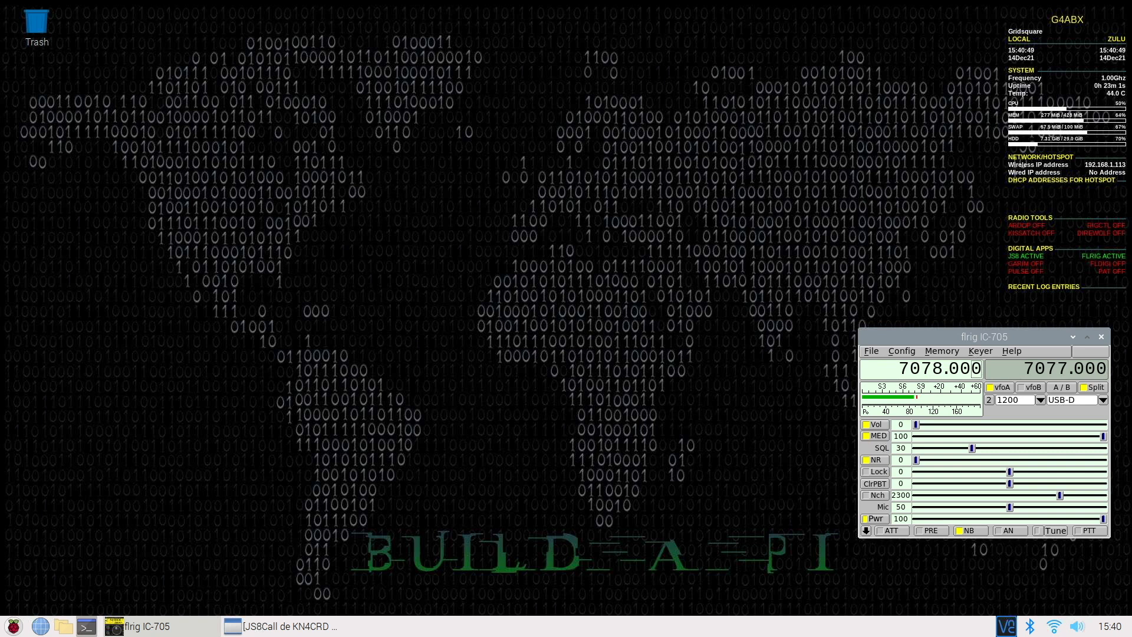
click(86, 626)
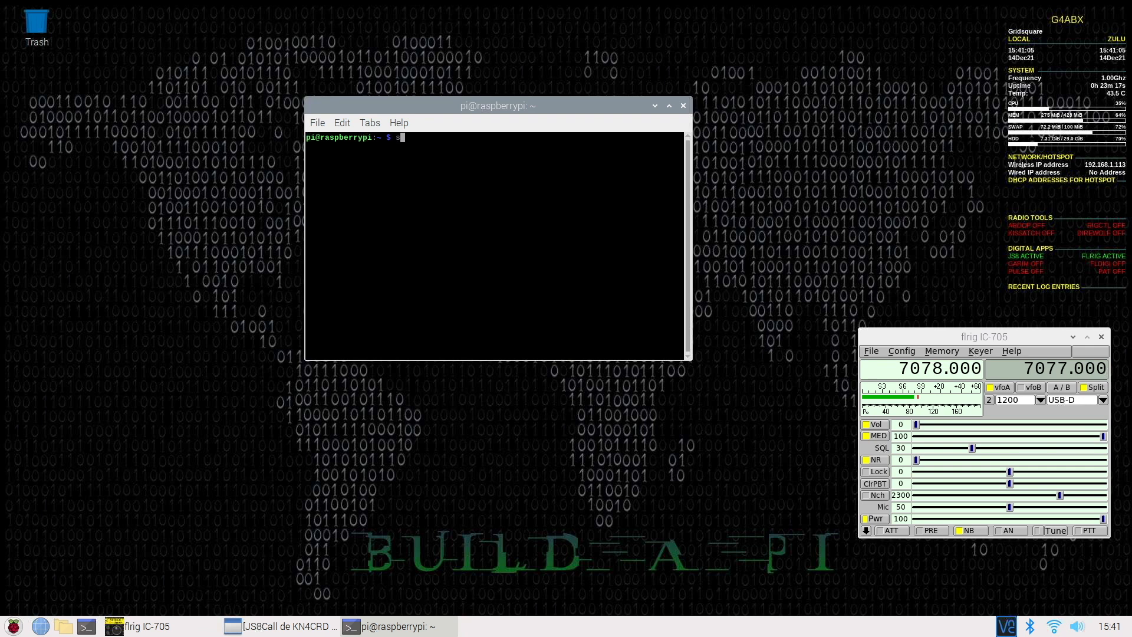
Run the misspelled 'sudo nanao /boot/config.txt', which fails with command not found
text(sudo na)
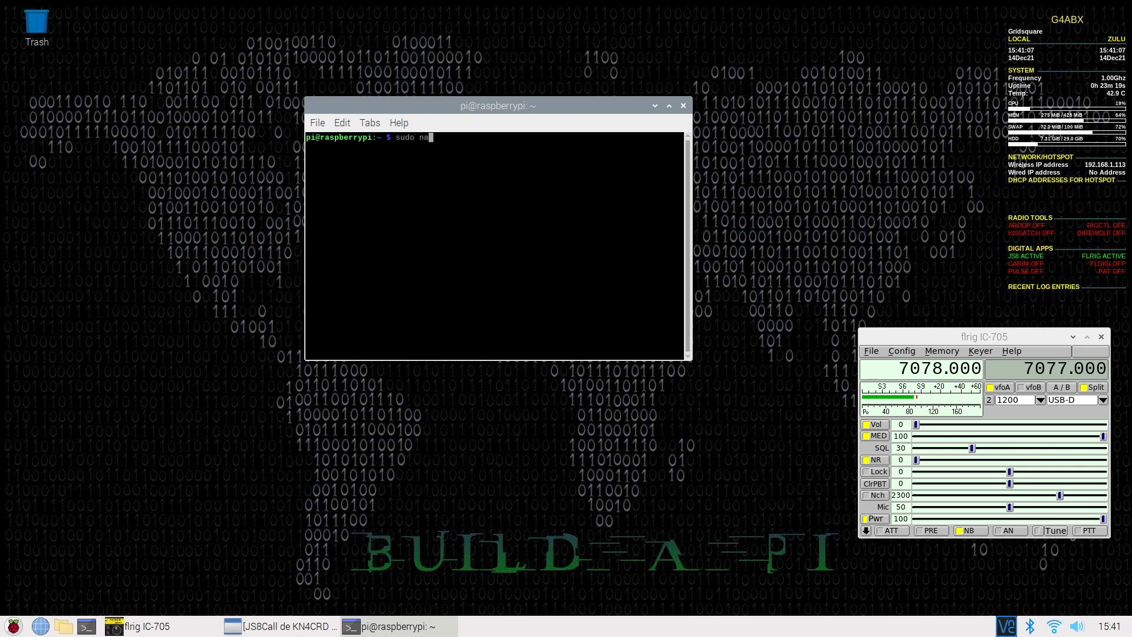
text(nao /)
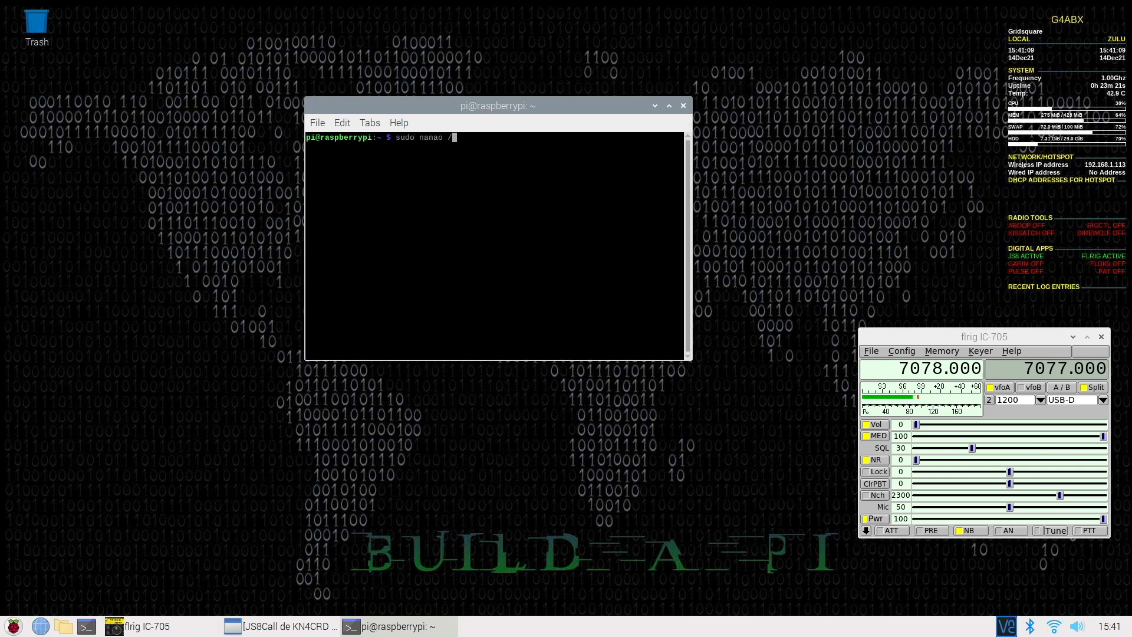
text(boot/)
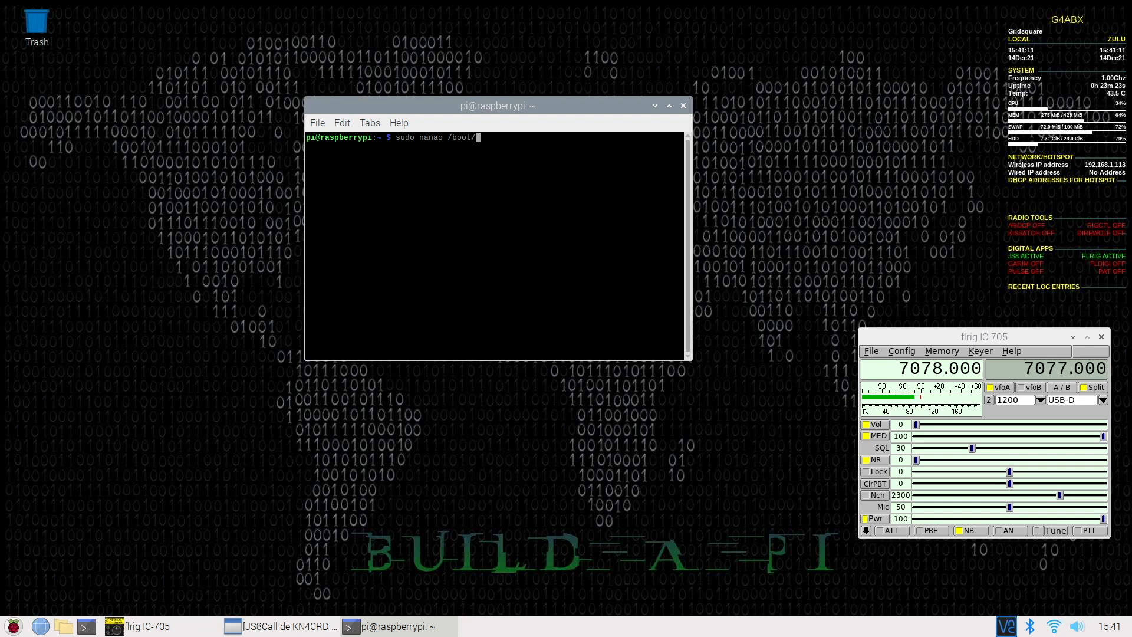
text(con)
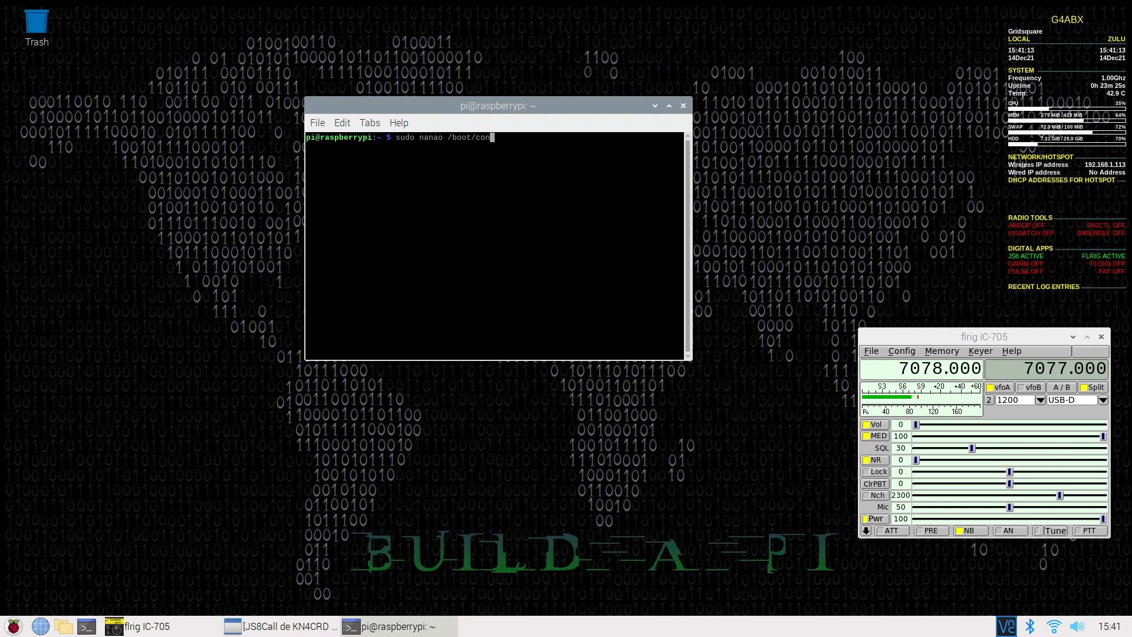
text(fig.t)
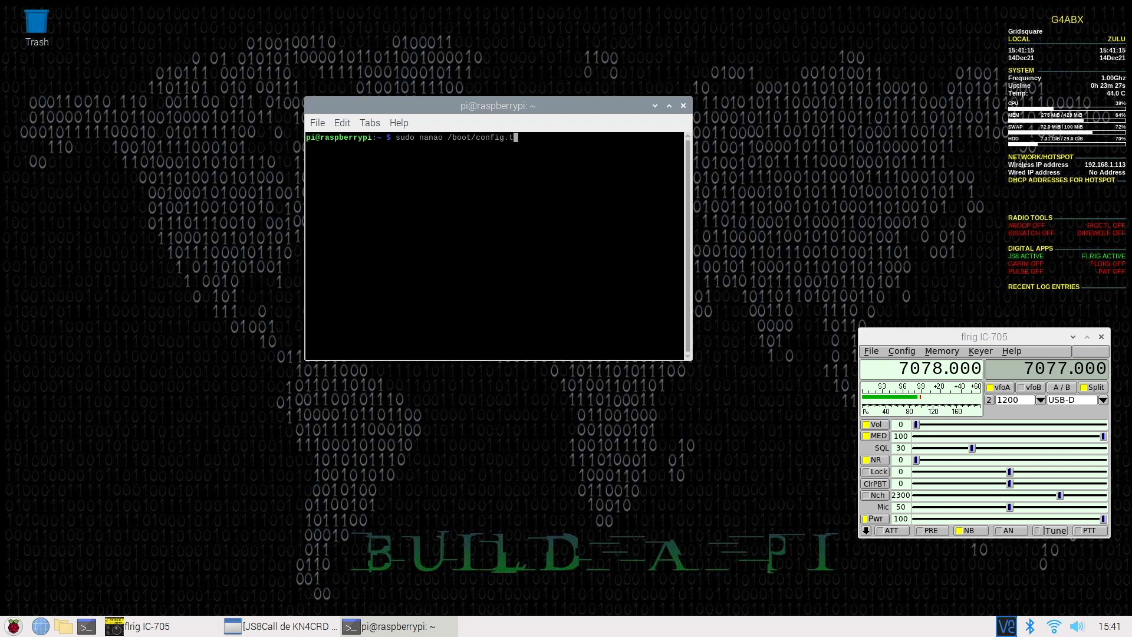
key(Return)
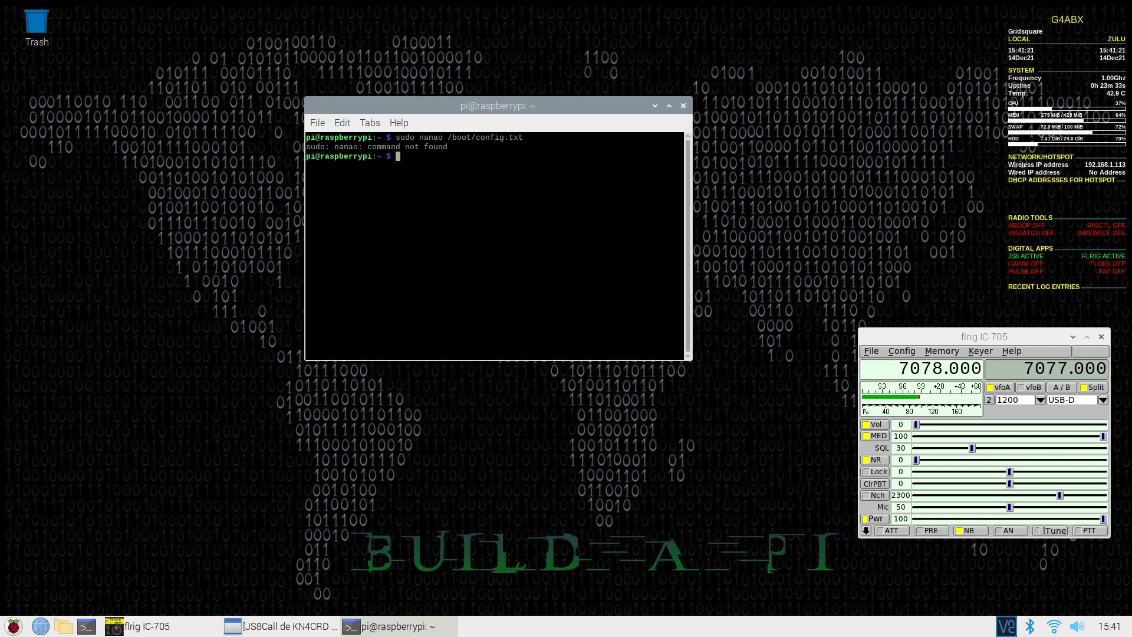
Run 'sudo nano /boot/config.txt', tab-completing the filename, to edit the boot config
text(sudo)
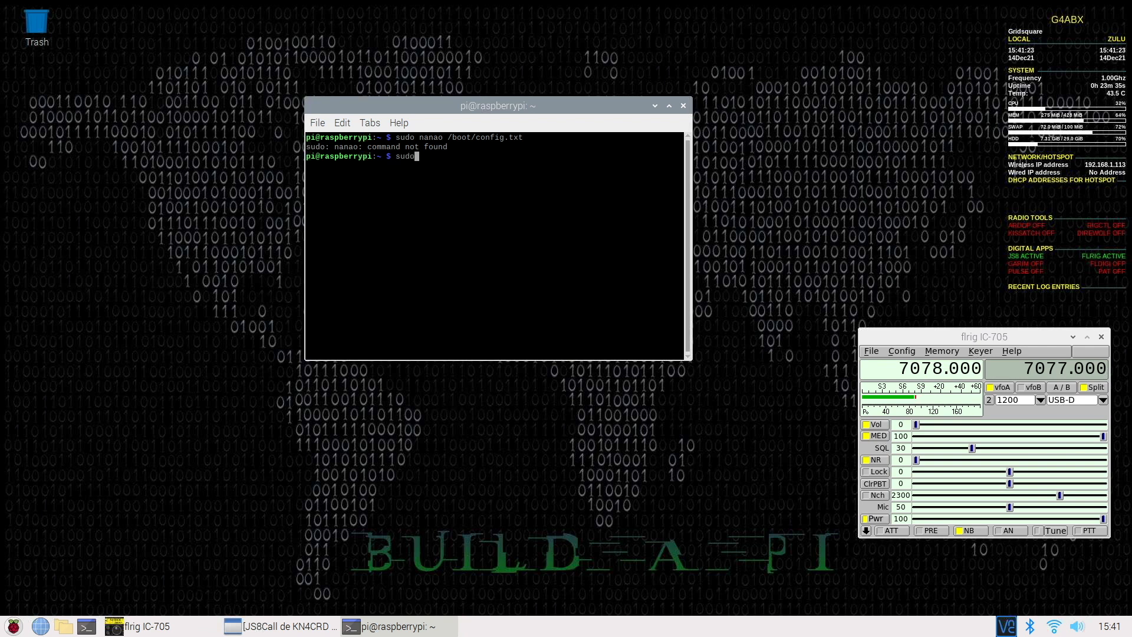
text(nano)
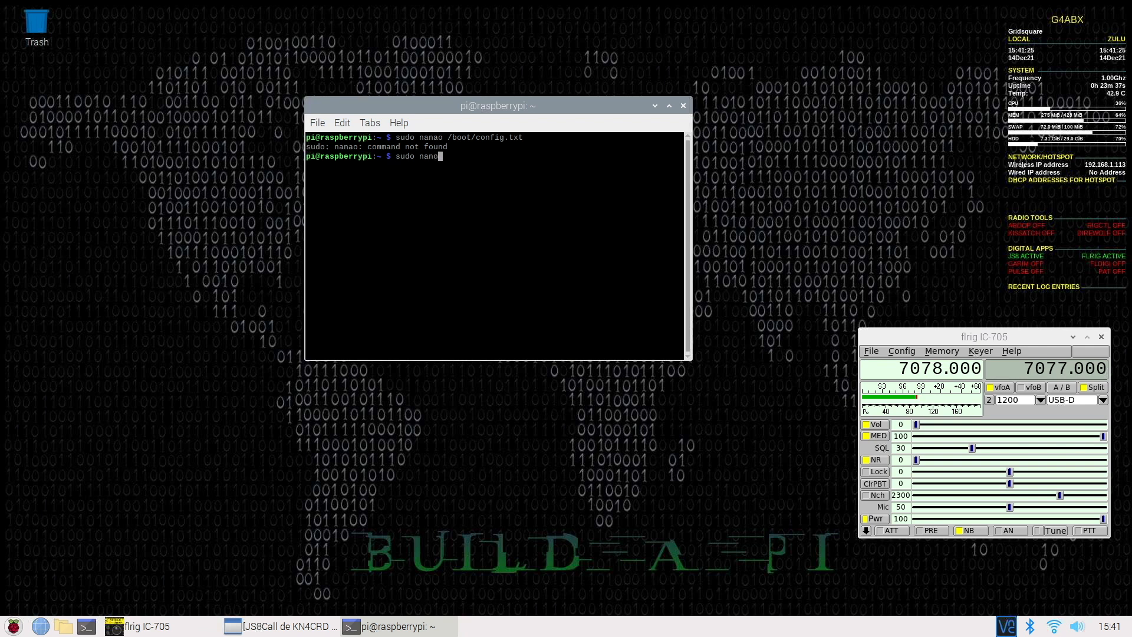
text(/)
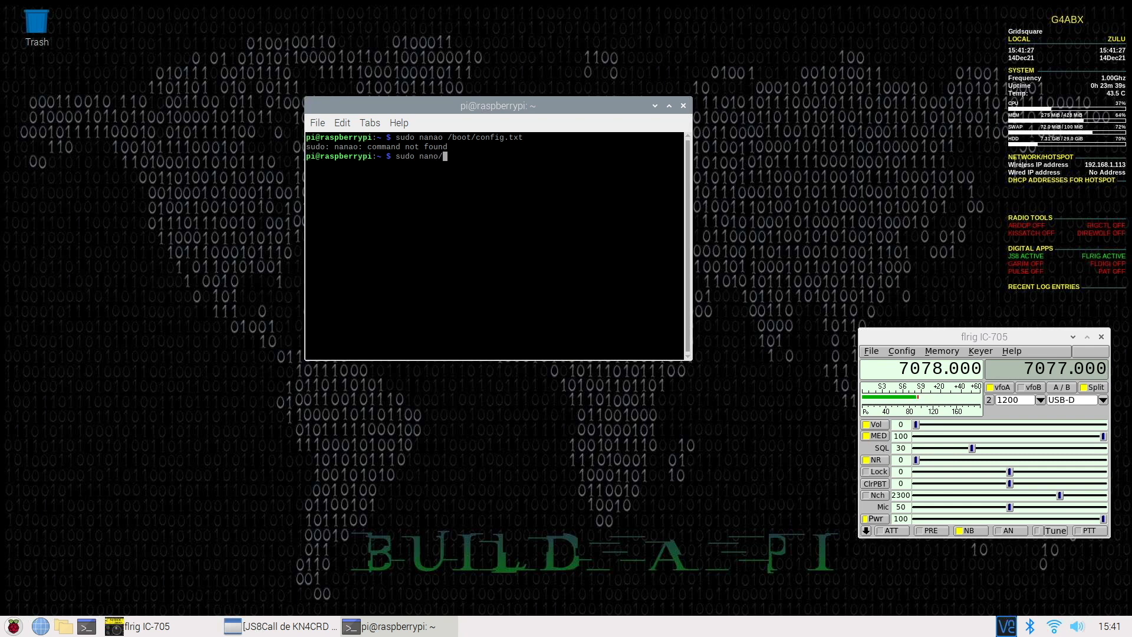
key(Backspace)
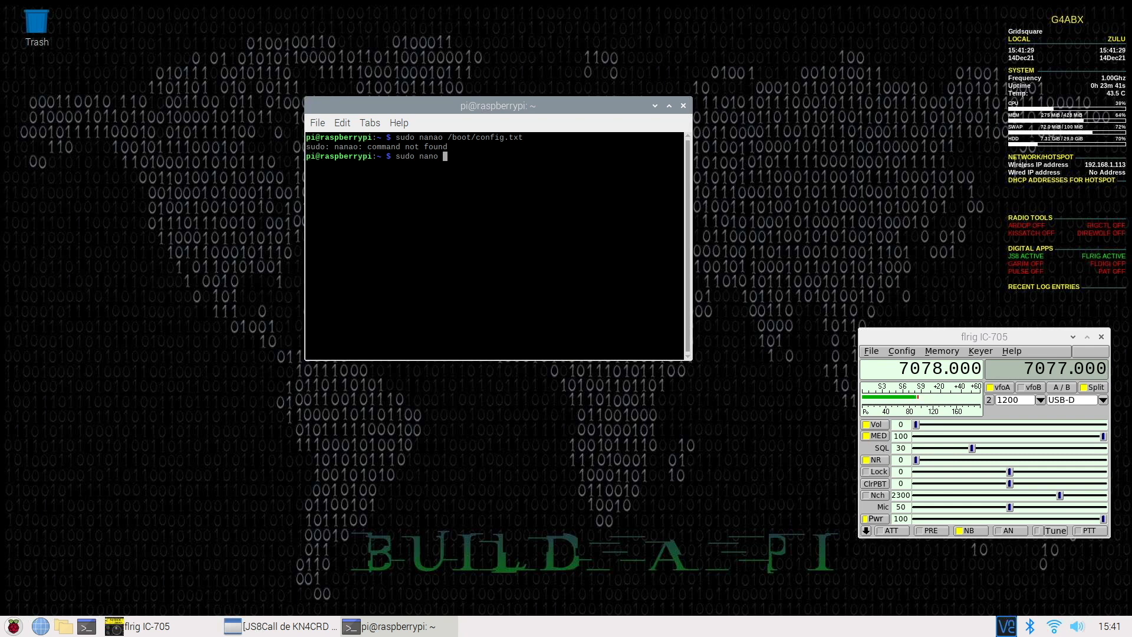
text(/boot/co)
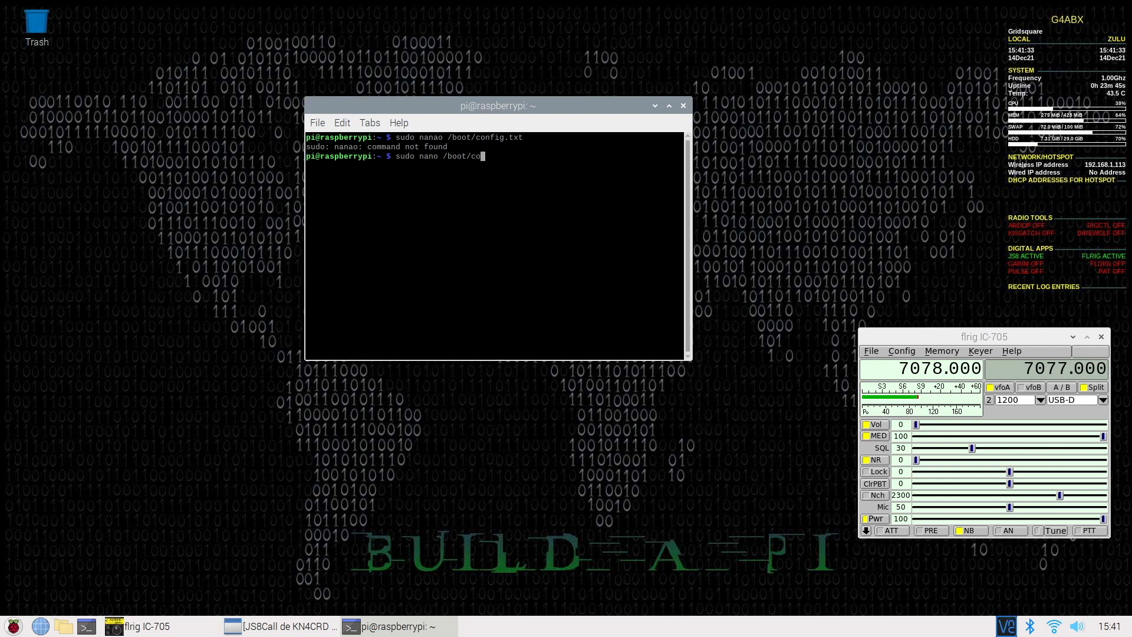
text(nfig.)
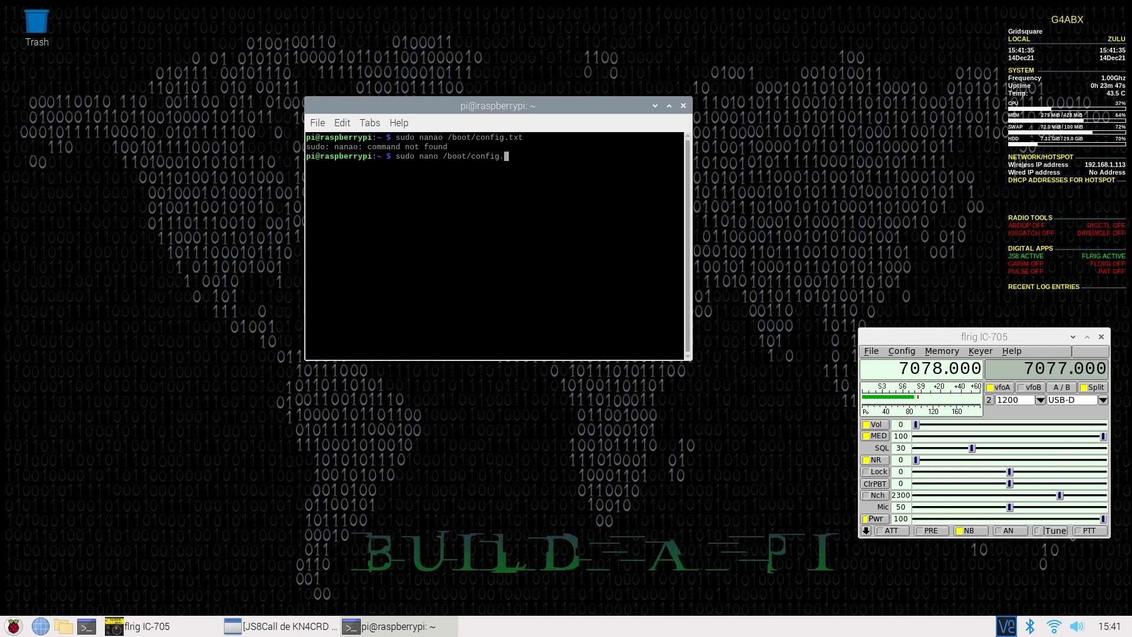
key(Return)
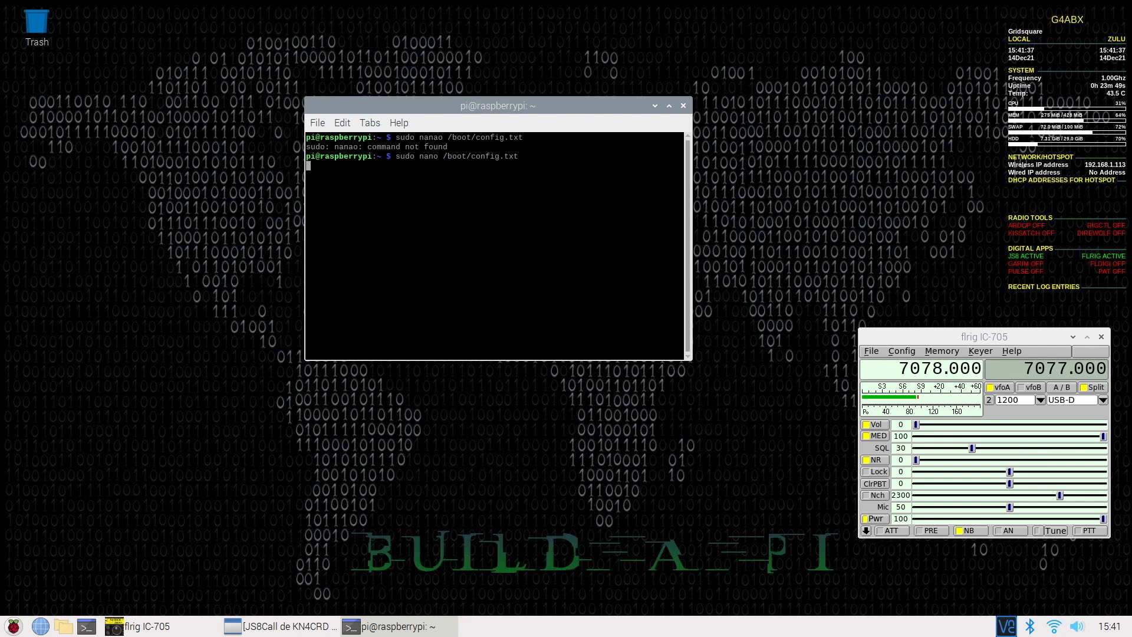
key(Return)
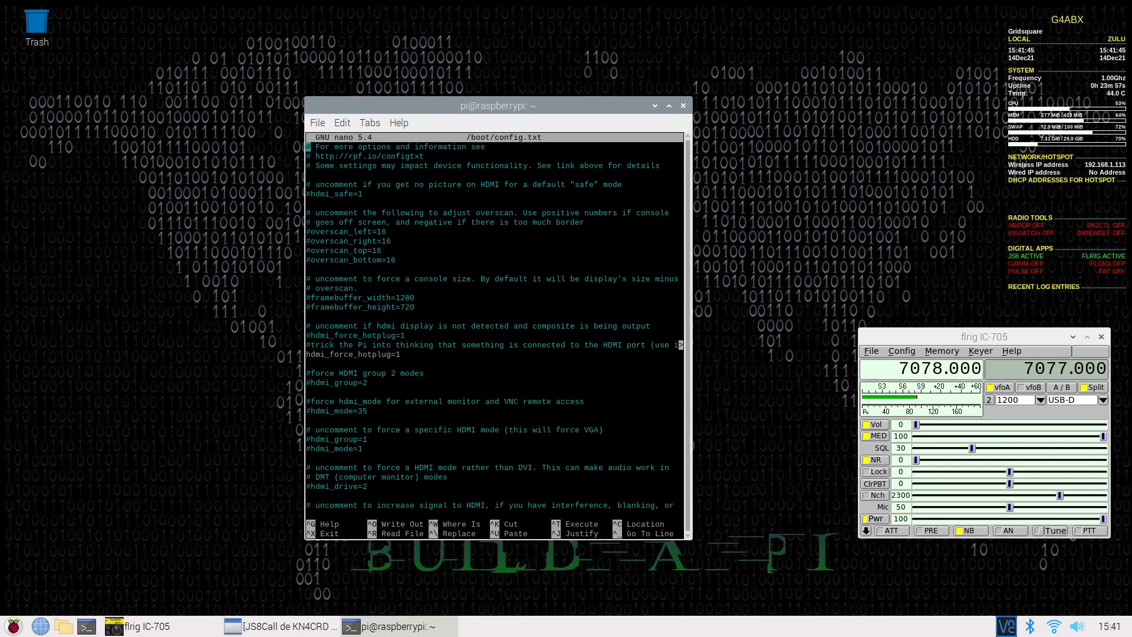
Widen the terminal so the full hdmi_force_hotplug comment line fits
drag(496, 106, 450, 105)
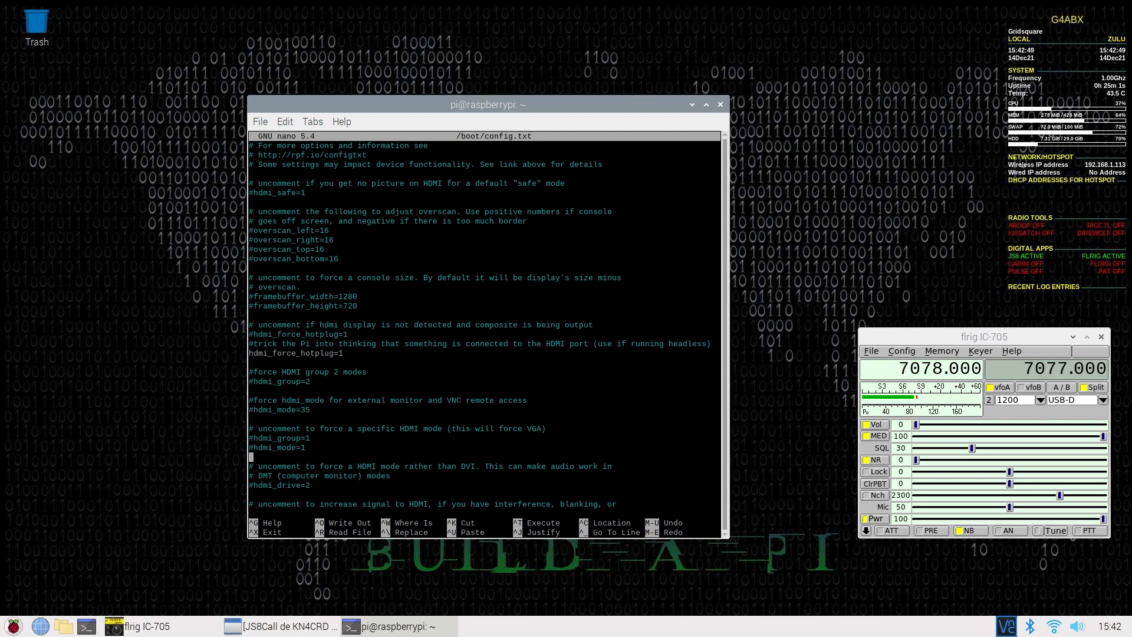
Scroll down in nano to the overclocking section showing arm_freq=1000
scroll(down, 3)
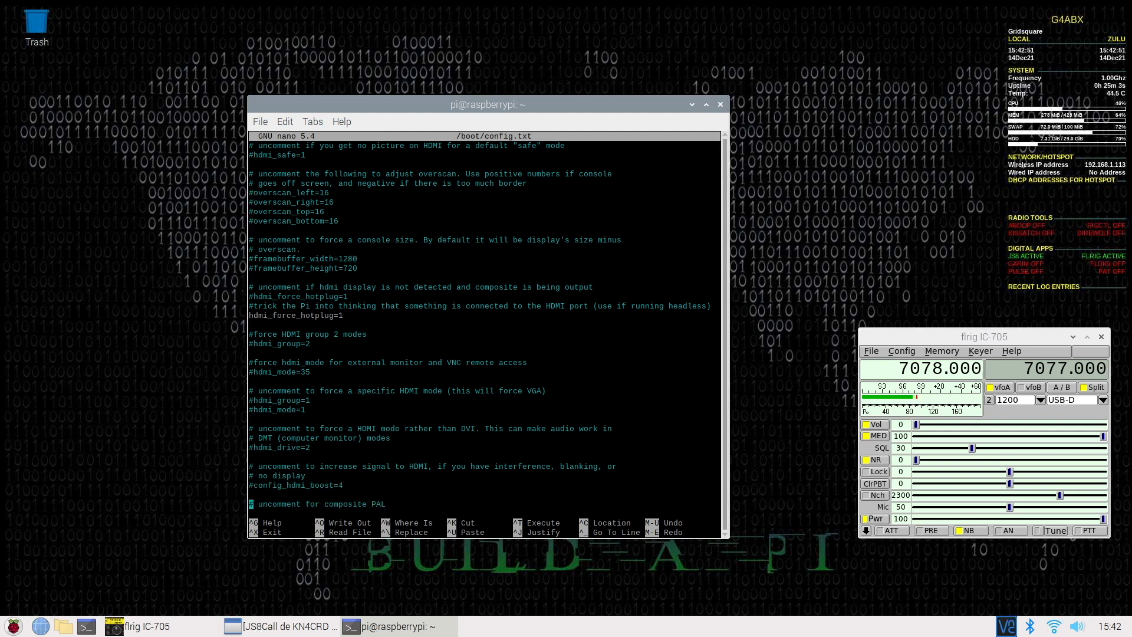
scroll(down, 3)
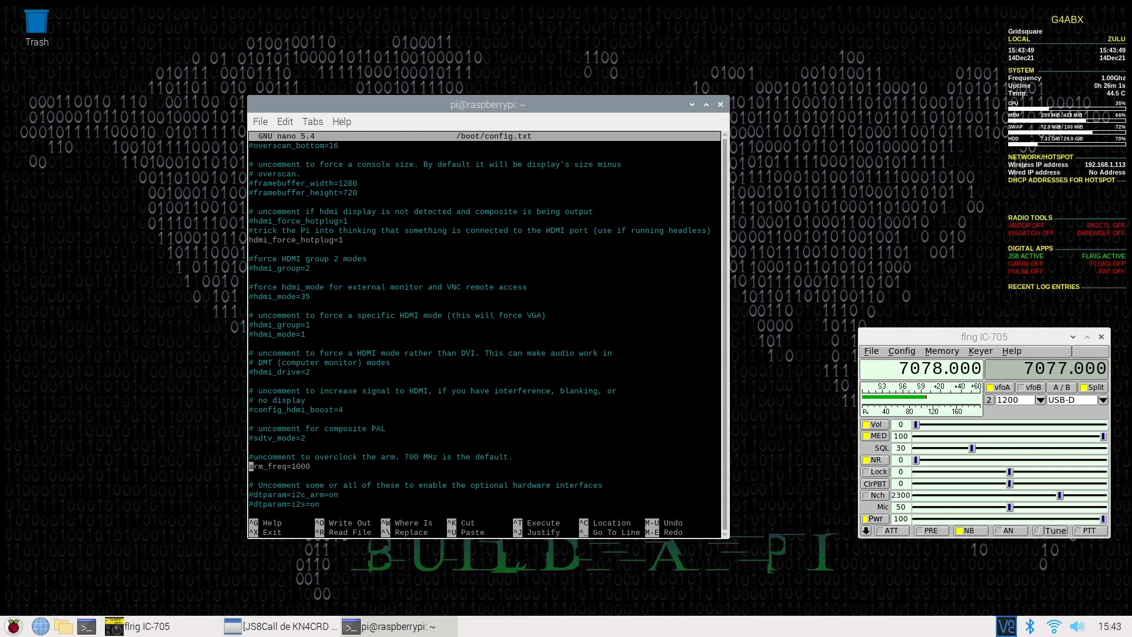
Scroll to the end of /boot/config.txt and close the terminal, leaving flrig at 7078.000
scroll(down, 3)
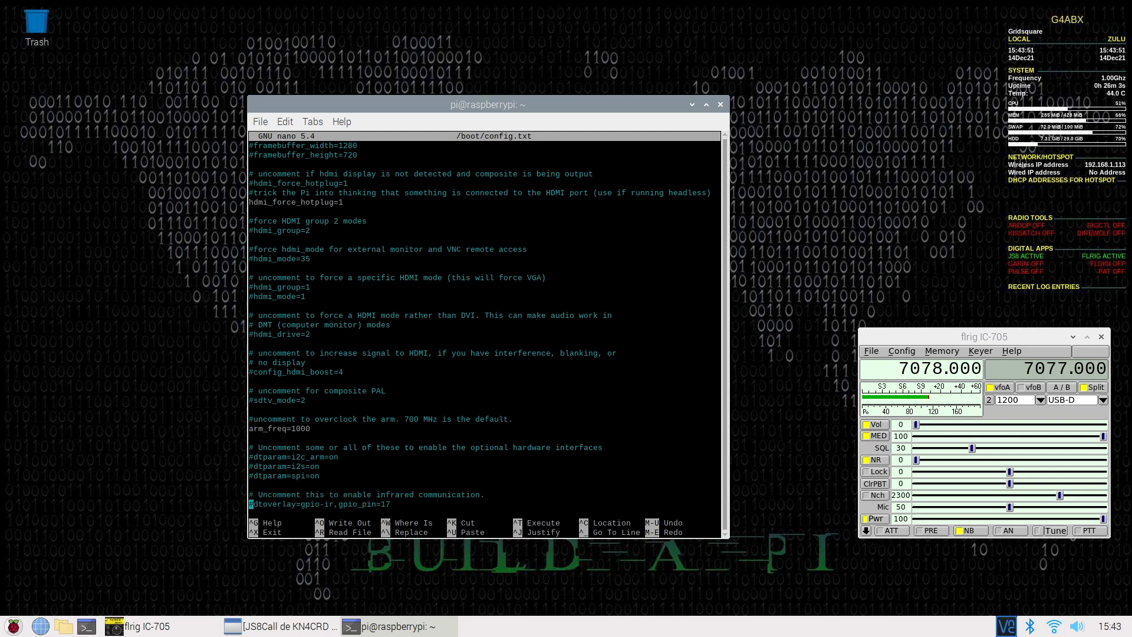
scroll(down, 3)
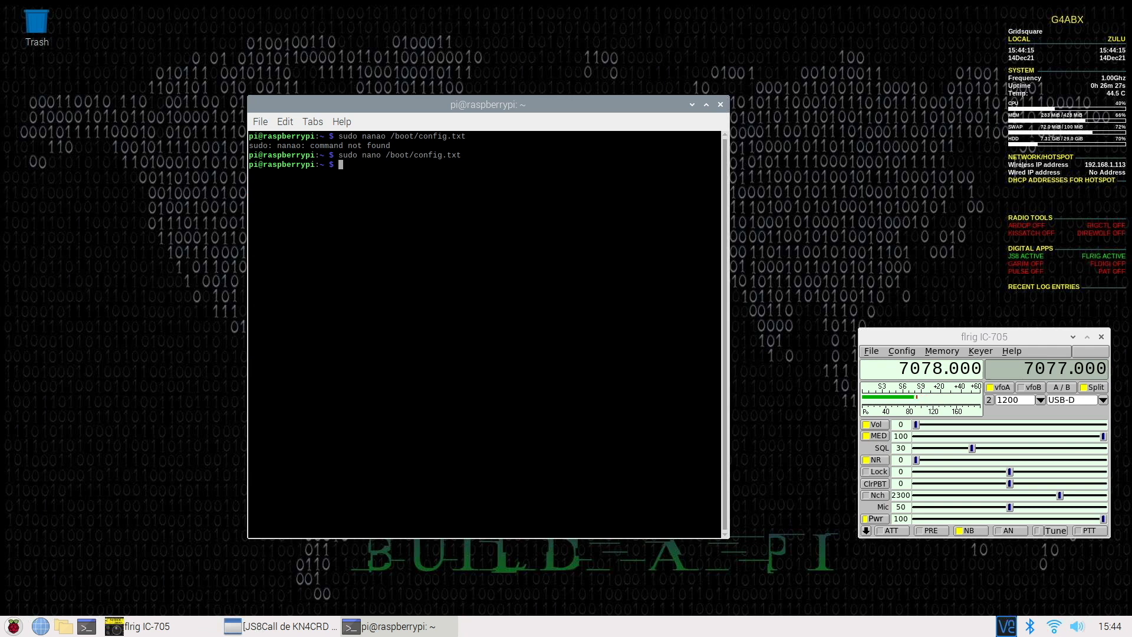
click(719, 104)
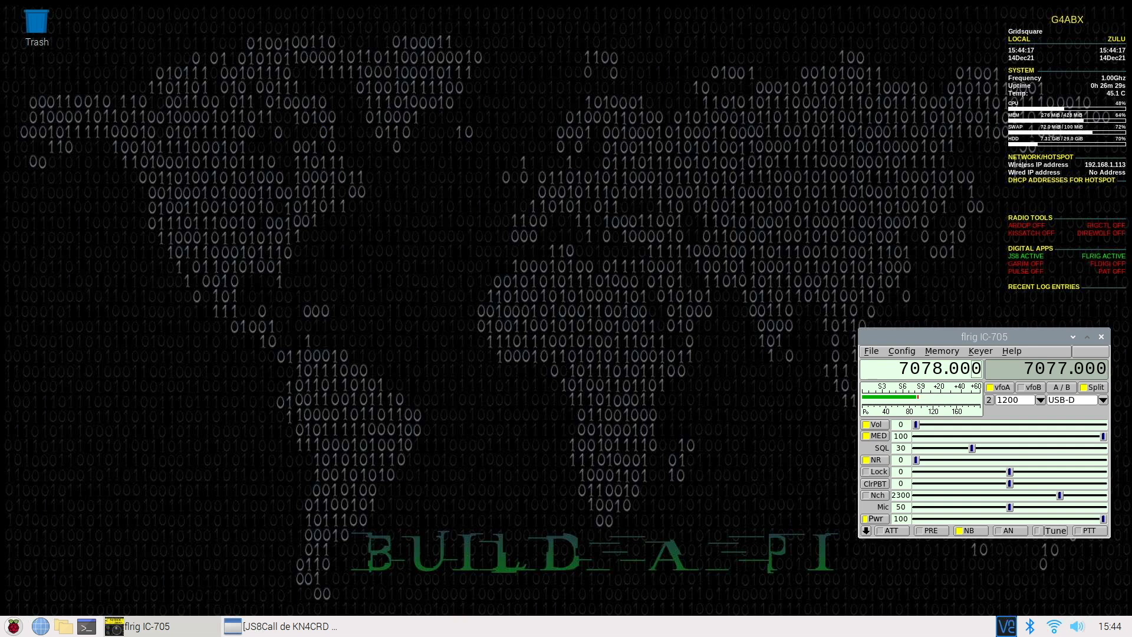